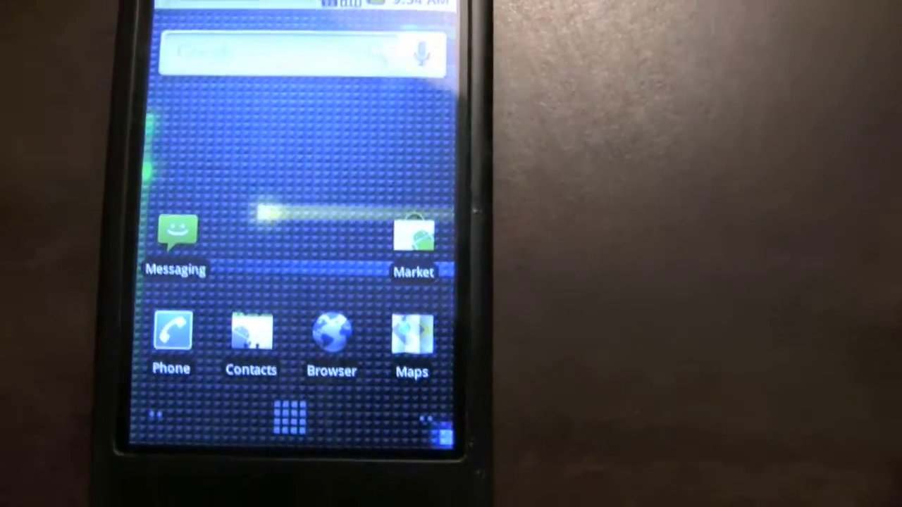
Step: Launch Messaging from the home screen and start a blank new text message
{"action": "left_click", "coordinate": [176, 240]}
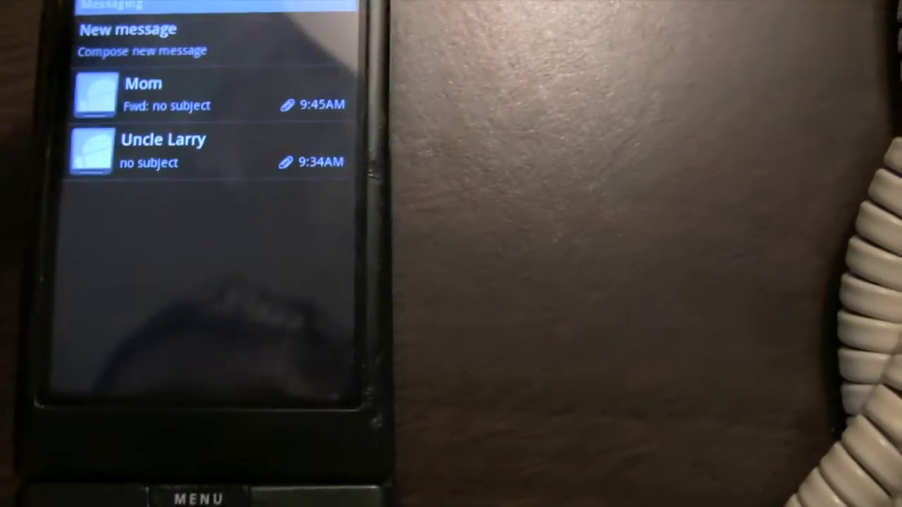
{"action": "left_click", "coordinate": [127, 38]}
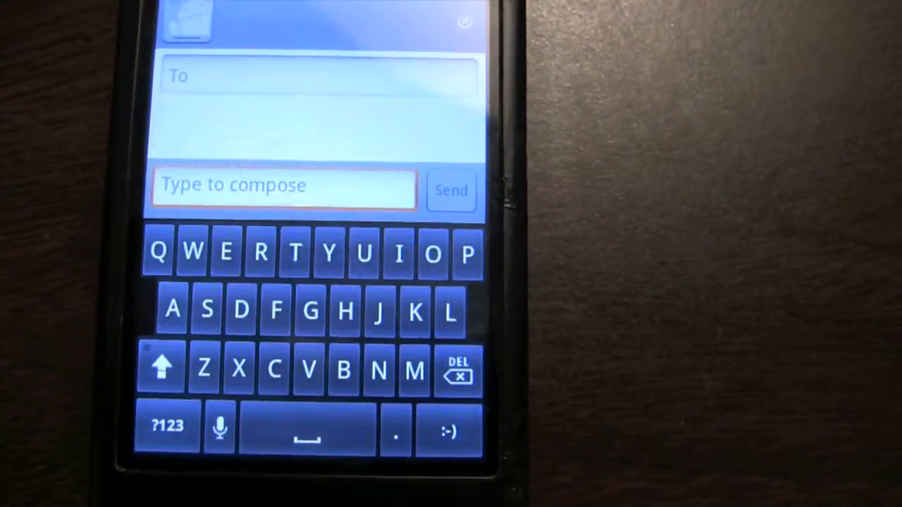
{"action": "type", "text": "Hello mom"}
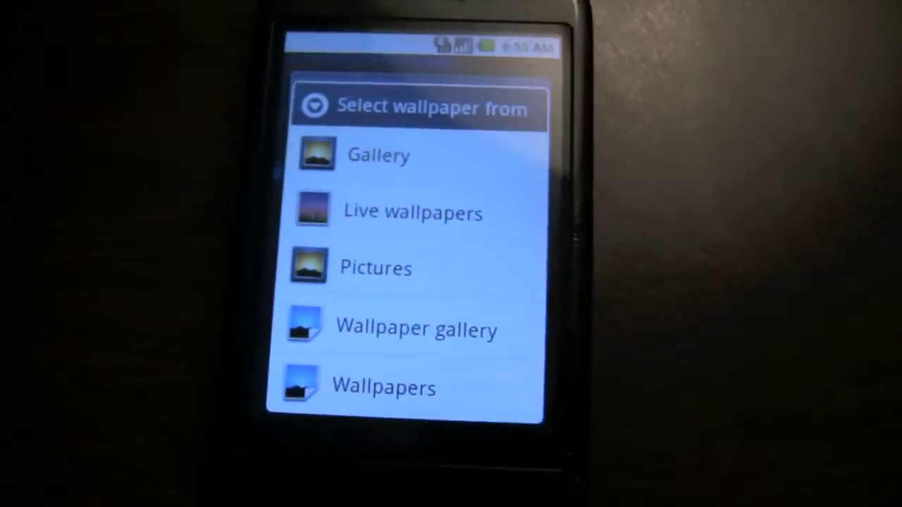
Step: Choose Live wallpapers as the wallpaper source to preview the blue galaxy wallpaper
{"action": "left_click", "coordinate": [413, 212]}
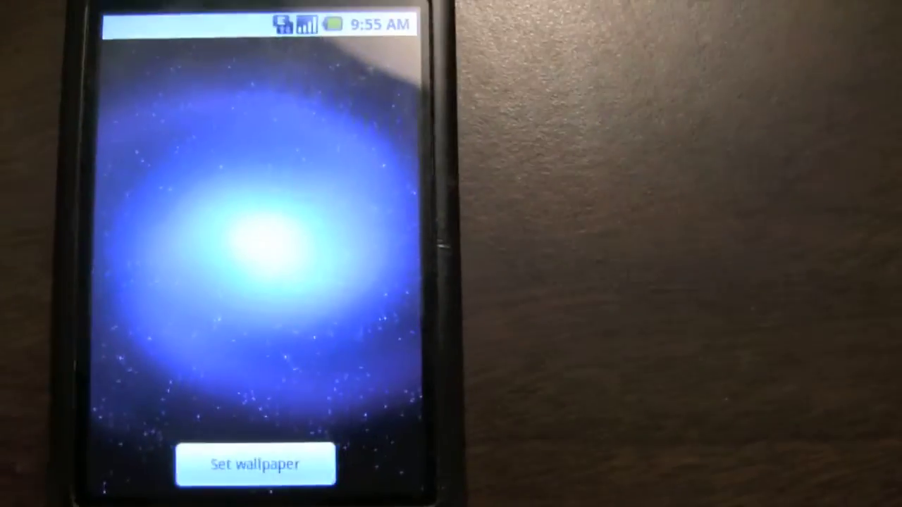
Step: Apply the previewed live wallpaper as the home screen background
{"action": "left_click", "coordinate": [255, 464]}
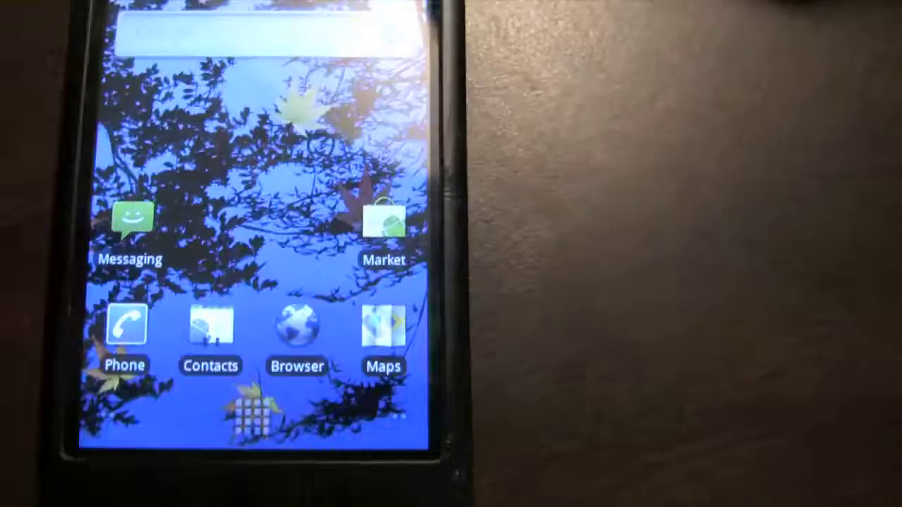